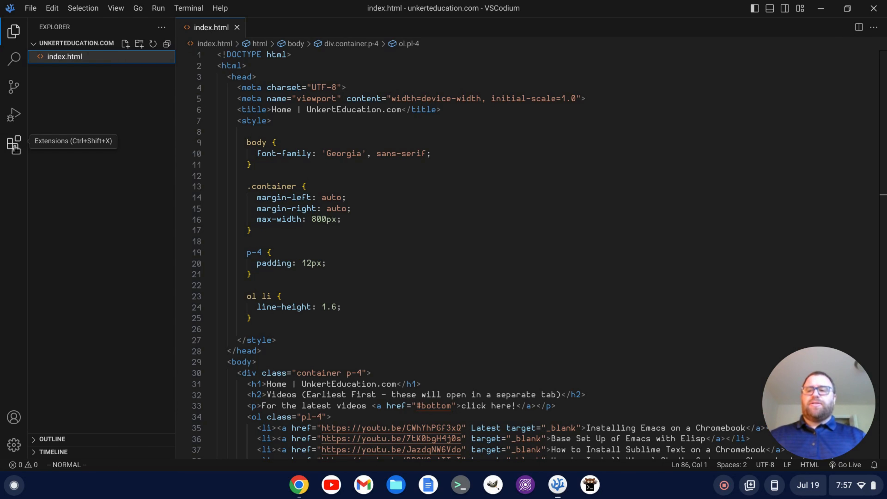
Show the Extensions view listing the installed Live Server and Vim extensions
click(14, 141)
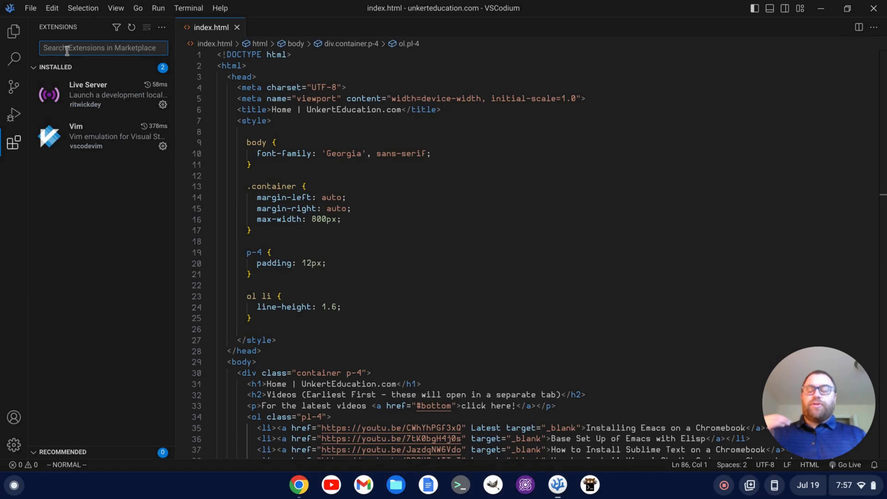
Search the marketplace for 'material' and select Community Material Theme from the results
text(material)
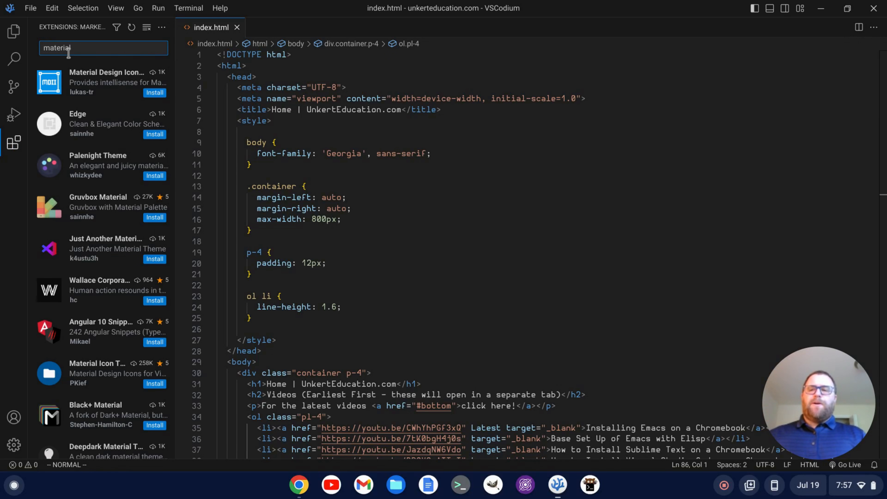
mouse_move(102, 82)
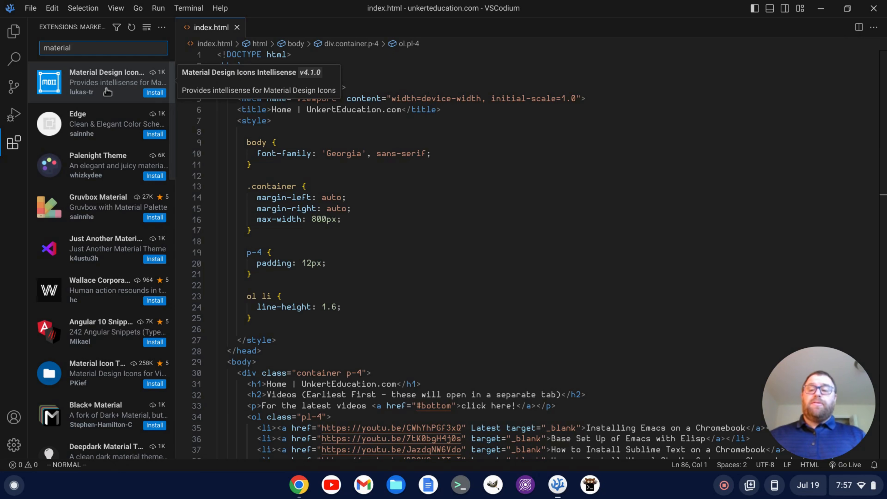
mouse_move(105, 207)
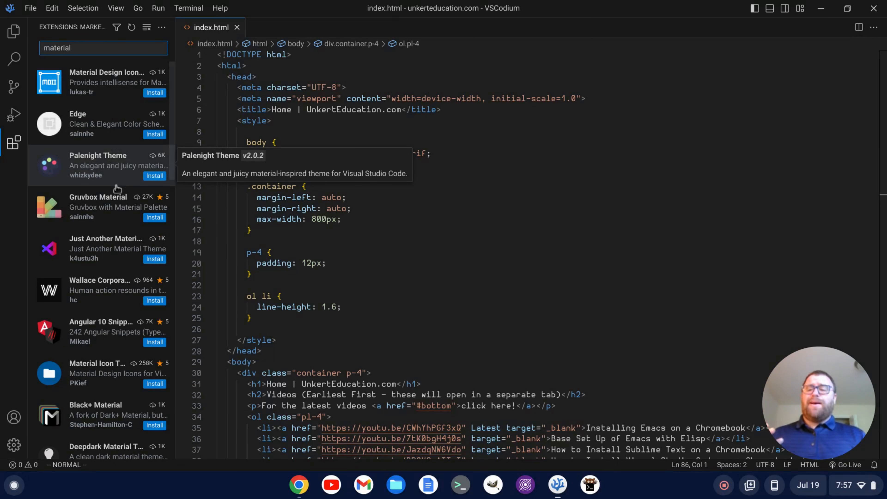
scroll(down, 3)
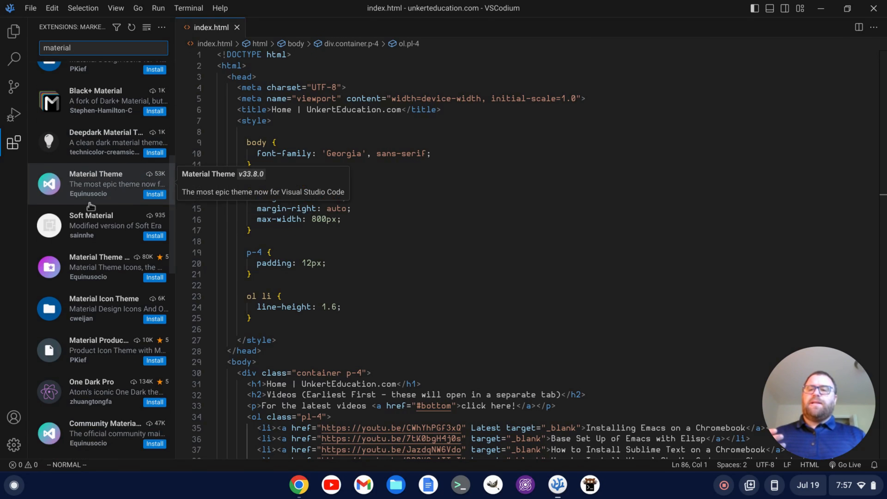
scroll(down, 3)
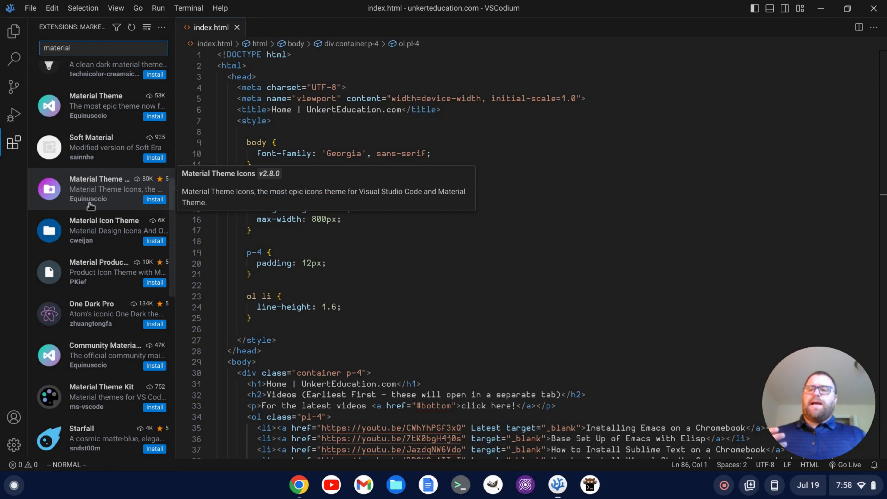
scroll(down, 3)
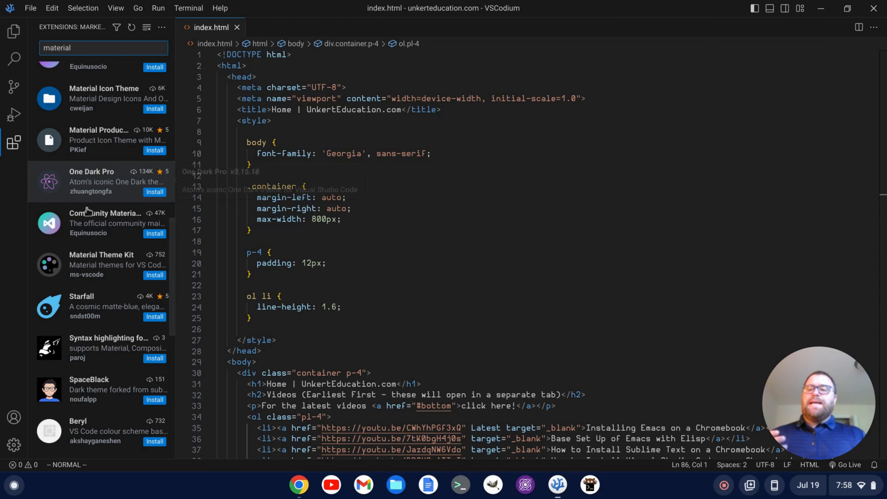
mouse_move(90, 222)
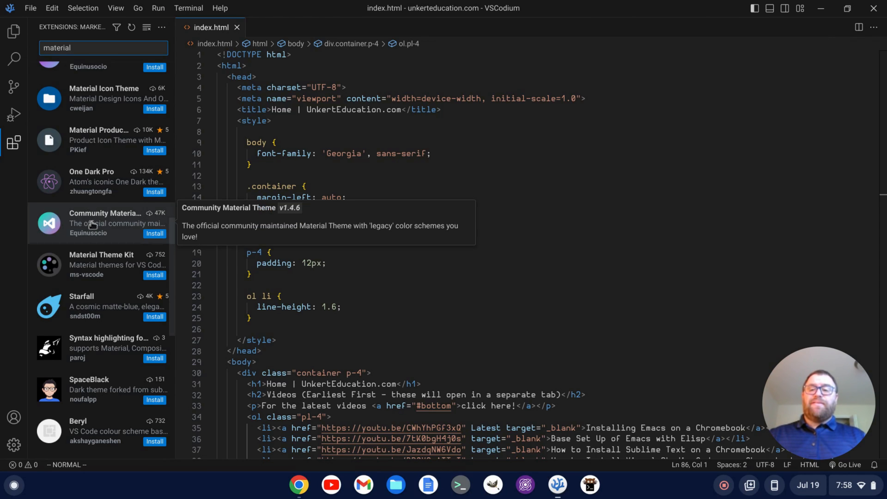
click(101, 222)
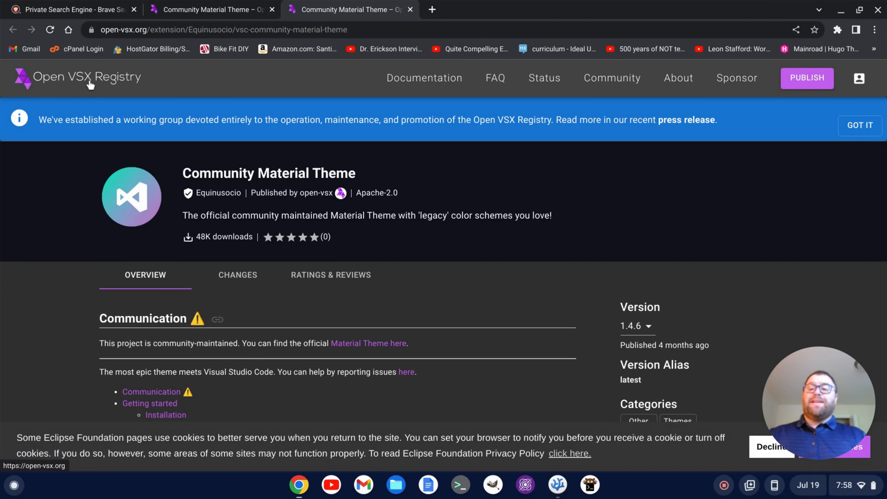
mouse_move(270, 197)
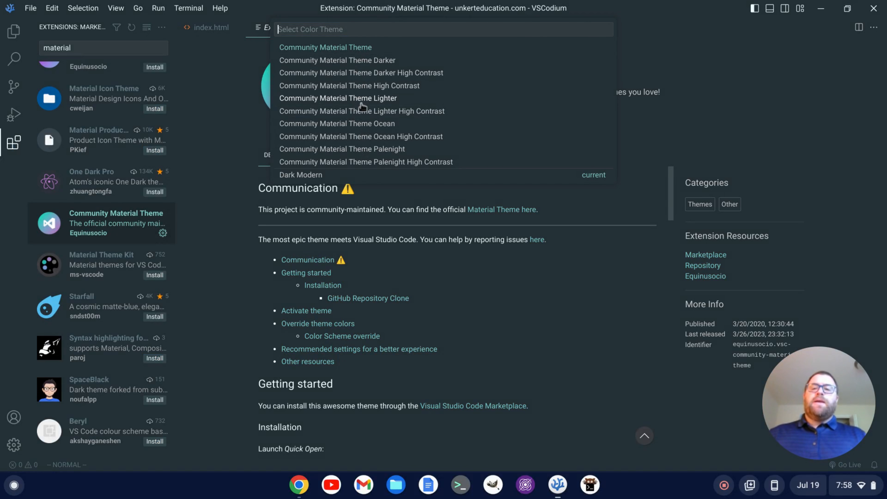
mouse_move(357, 93)
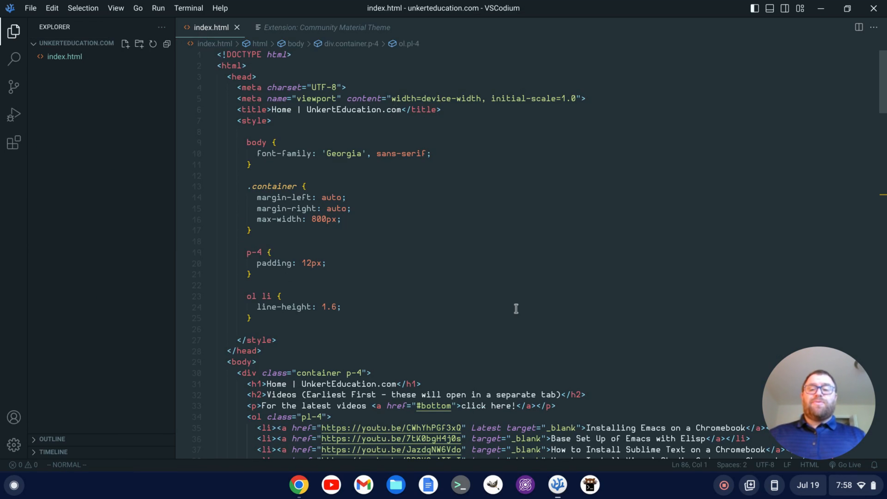
mouse_move(561, 292)
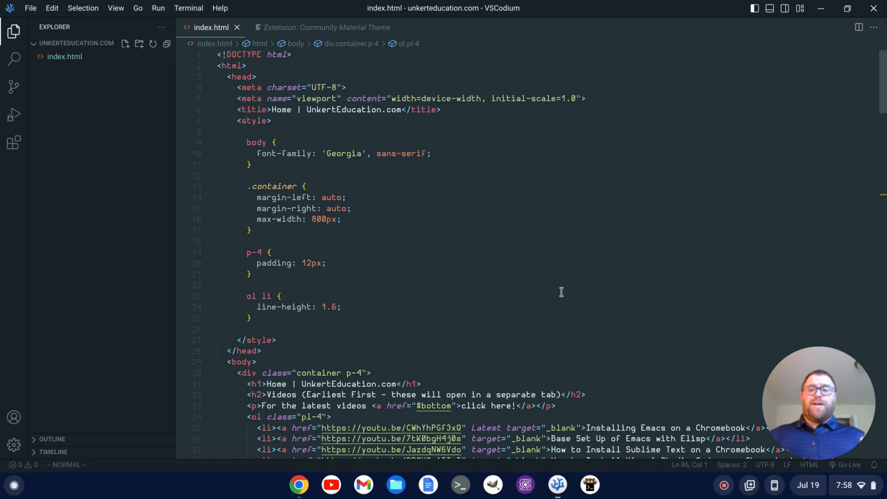
Bring up the Color Theme picker (Ctrl+K Ctrl+T) and preview Palenight High Contrast
key(ctrl+k)
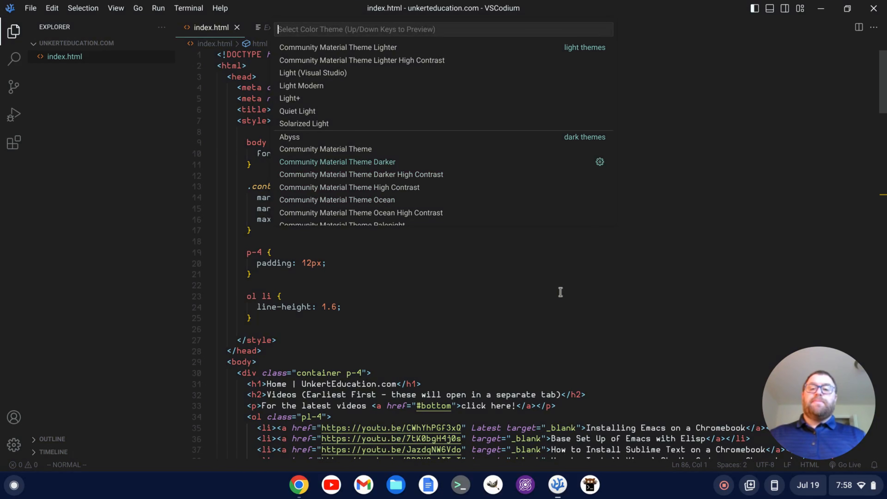
key(Down)
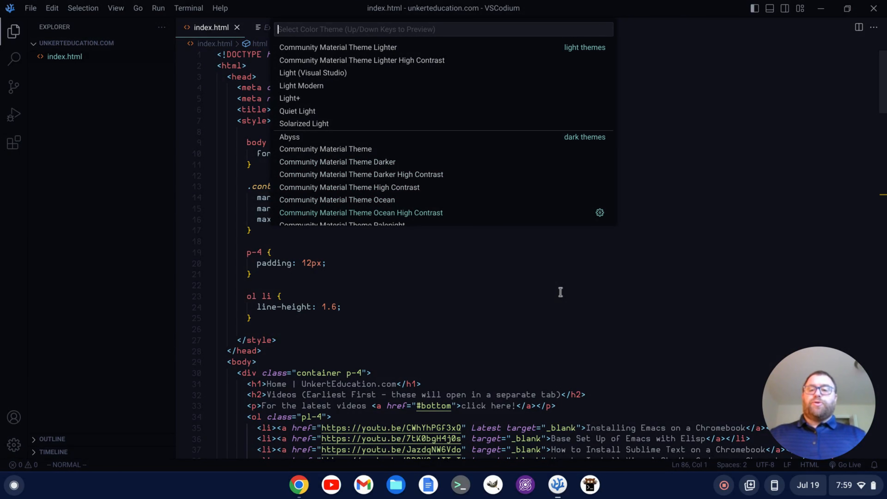
scroll(down, 3)
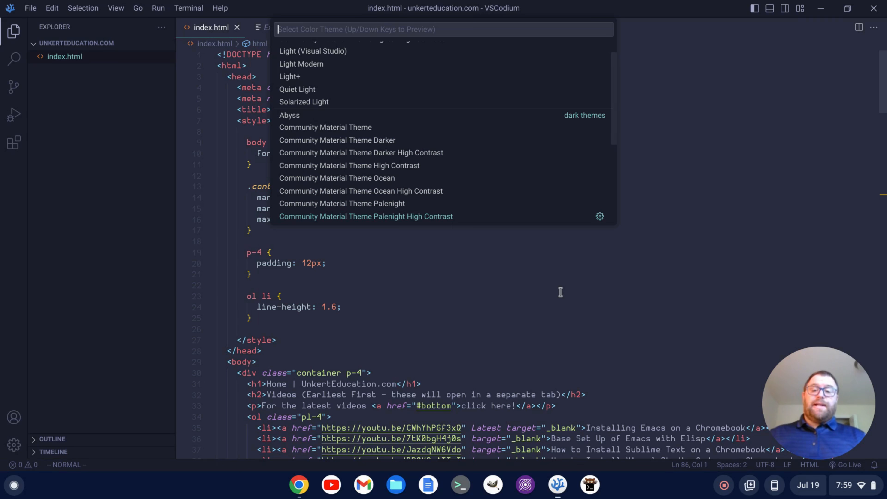